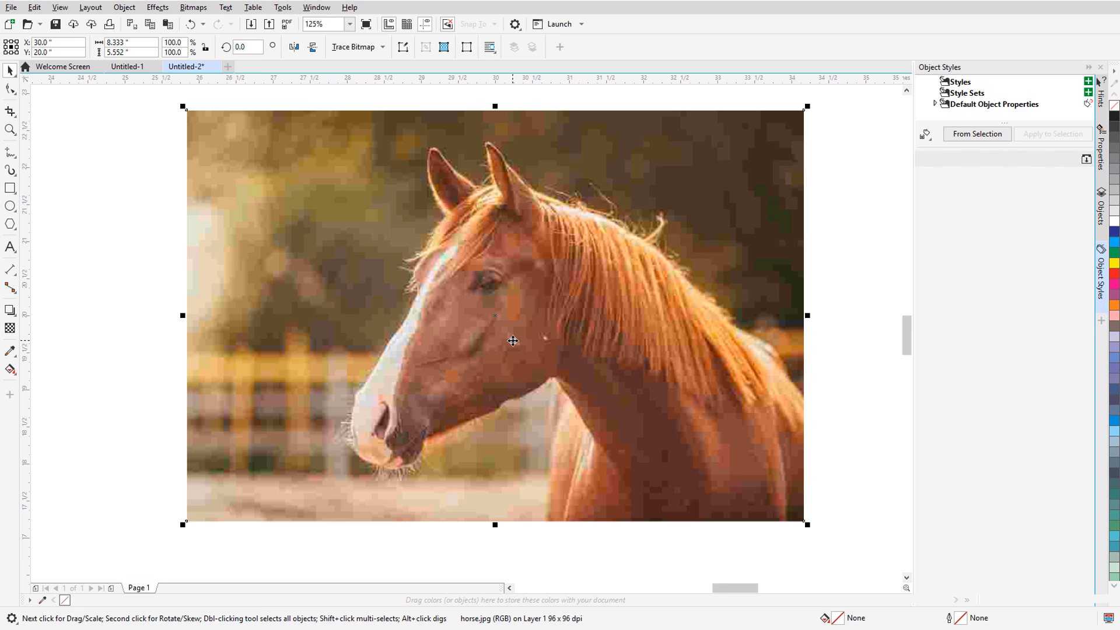
pyautogui.moveTo(508, 336)
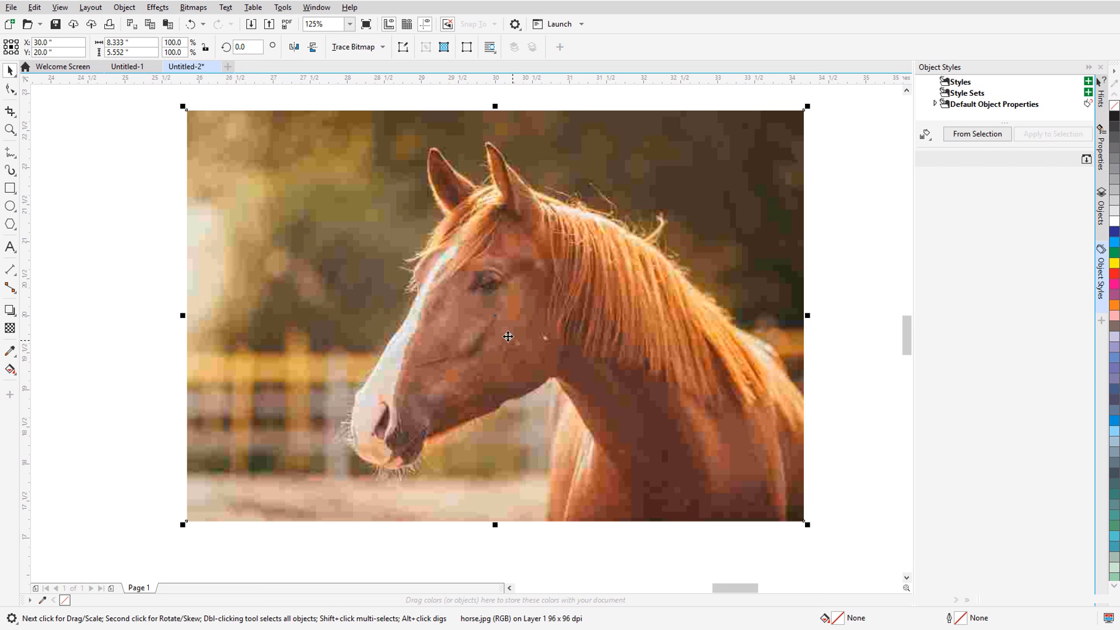
# Switch to the document tab holding the small heart chocolate box illustration
pyautogui.click(193, 7)
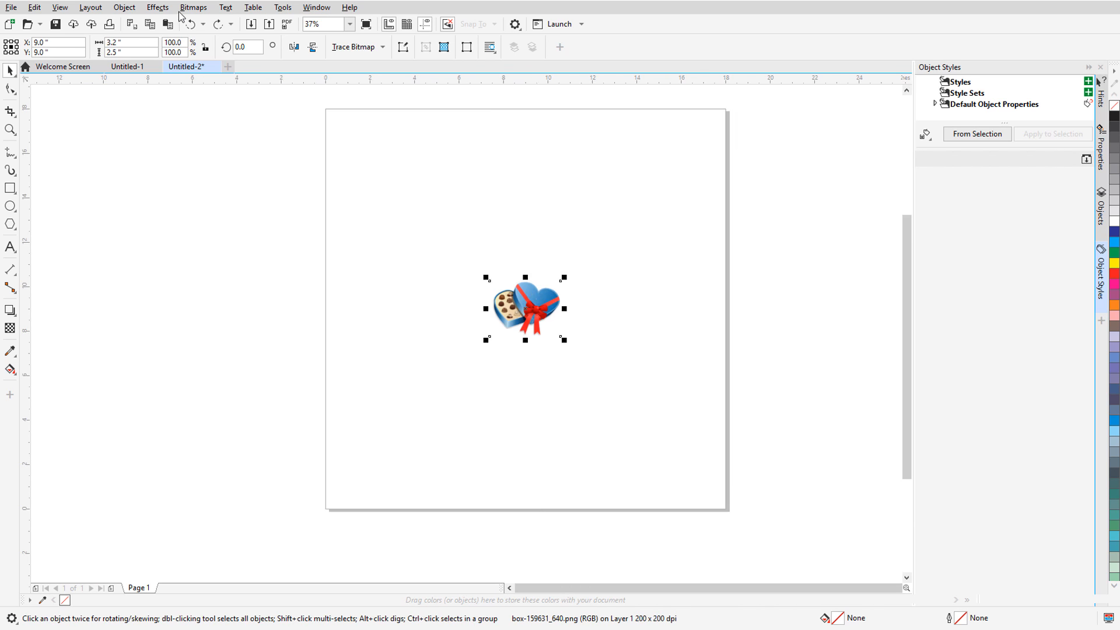
# Resample the heart box illustration to 18 inches wide using Illustration mode
pyautogui.click(194, 7)
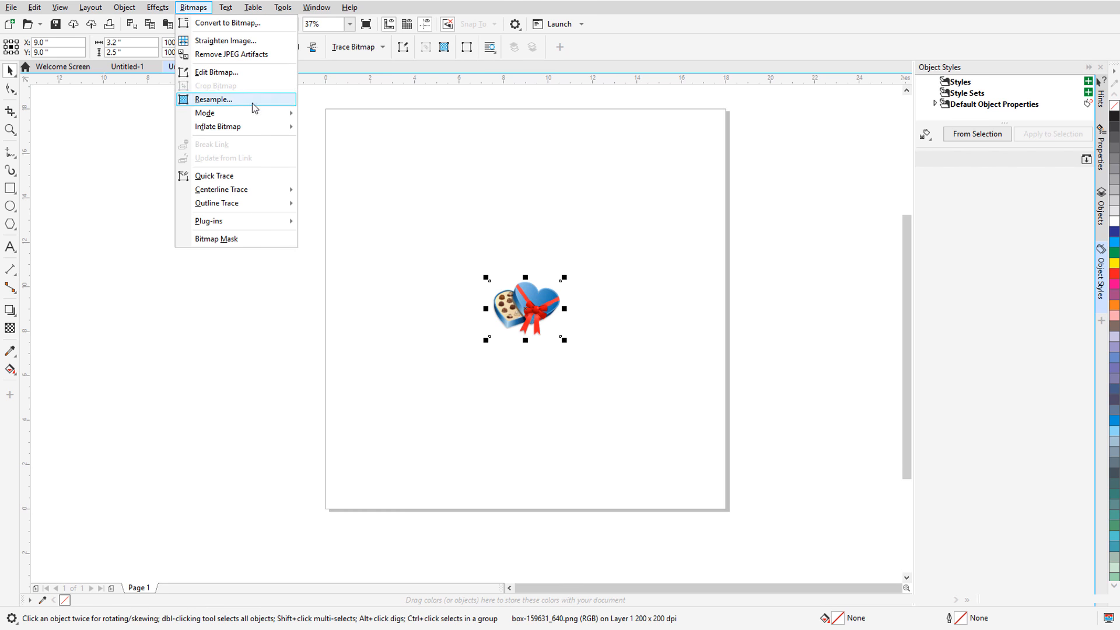
pyautogui.click(213, 99)
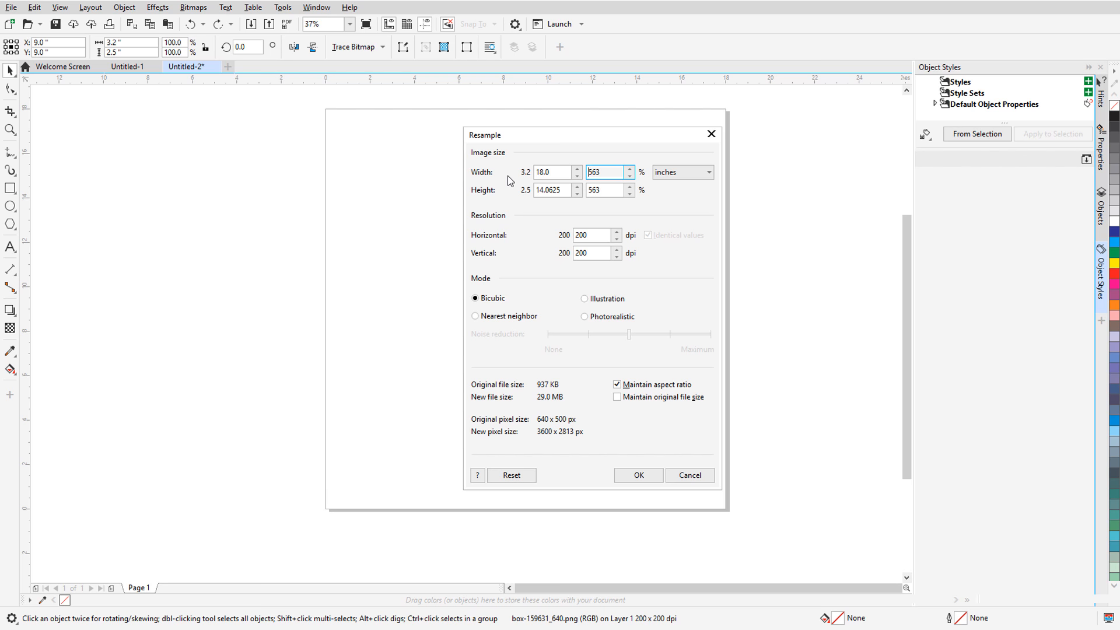
pyautogui.click(586, 298)
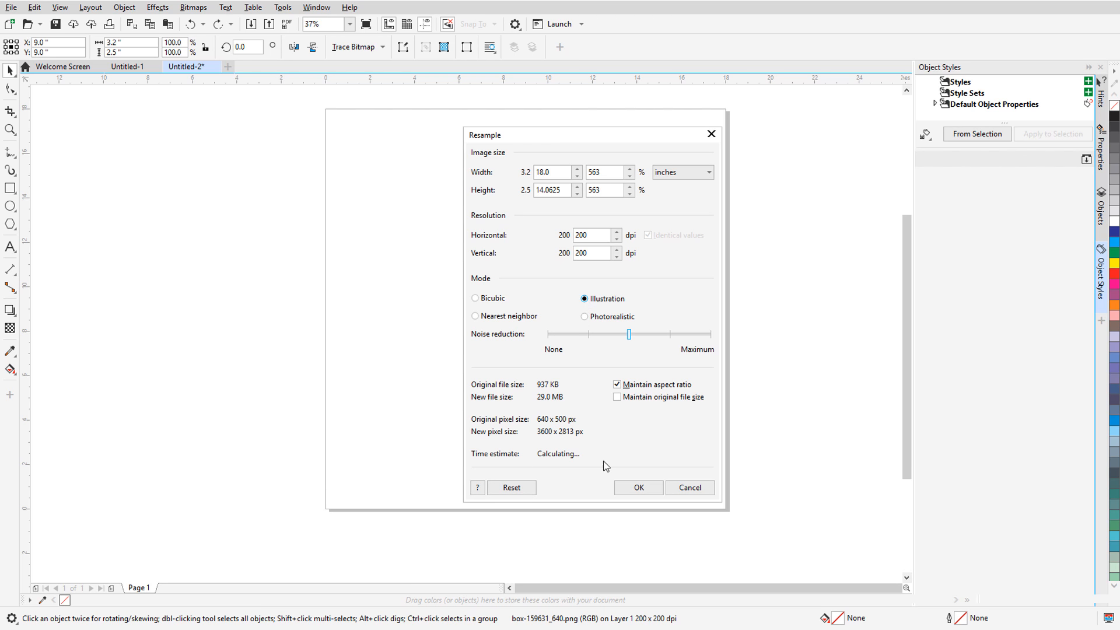
pyautogui.click(636, 487)
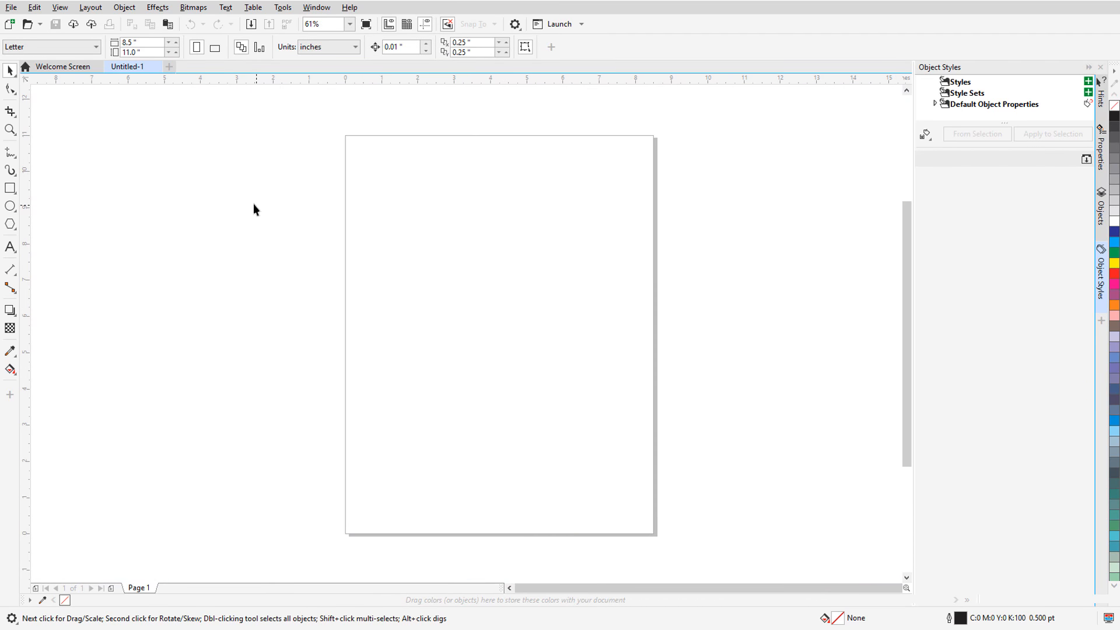
pyautogui.moveTo(104, 78)
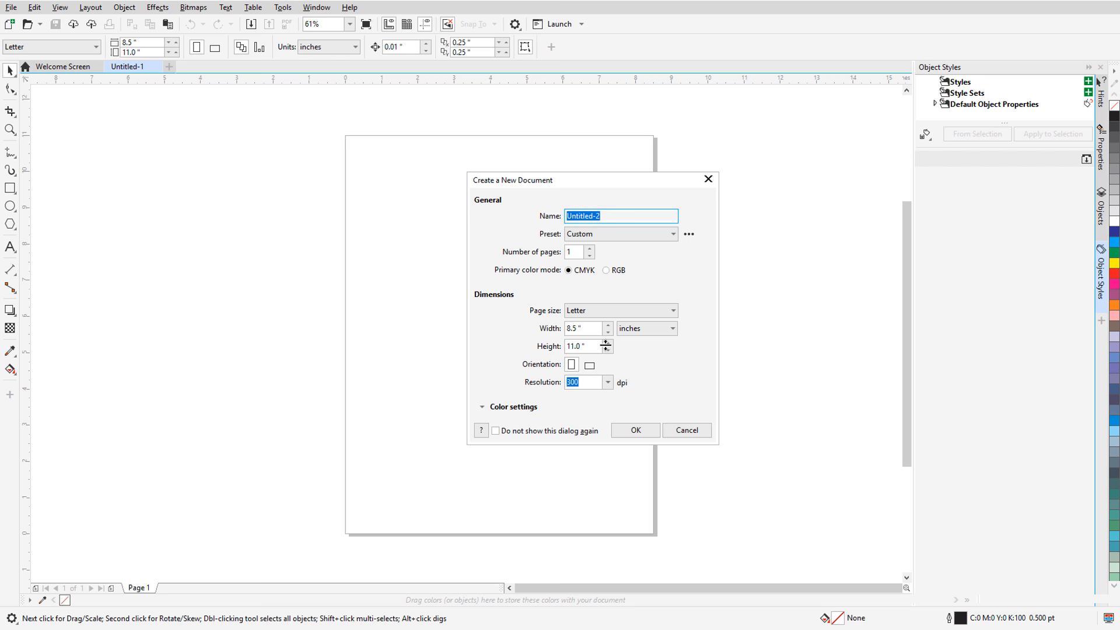
# Create a 60-inch-wide landscape document and import the horse photo at page center
pyautogui.write('60.0')
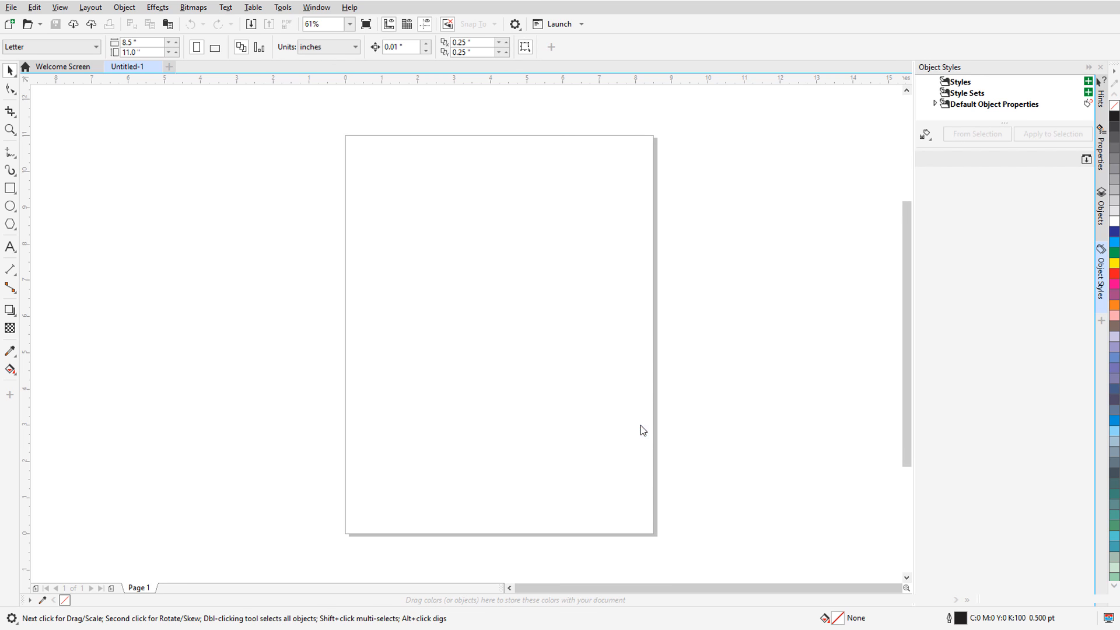
pyautogui.click(10, 7)
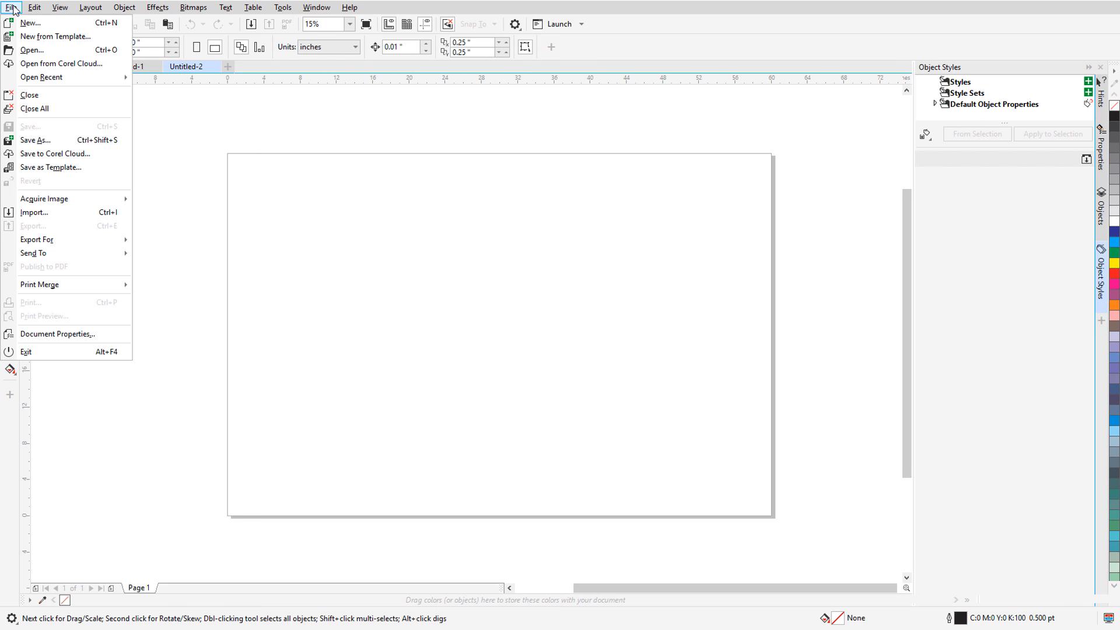
pyautogui.click(34, 212)
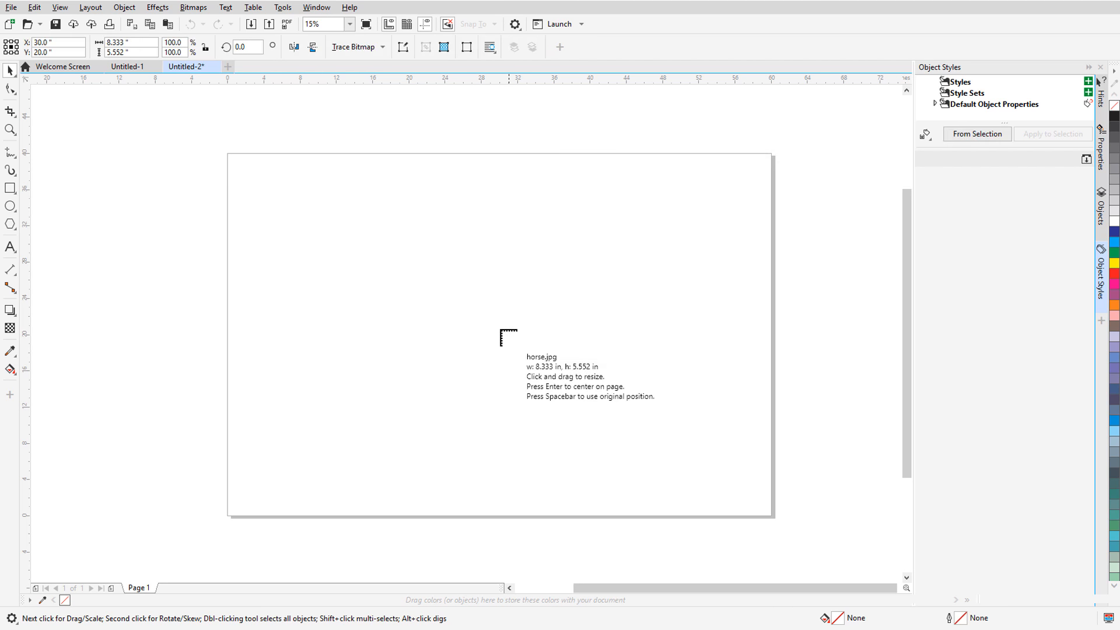
pyautogui.click(499, 334)
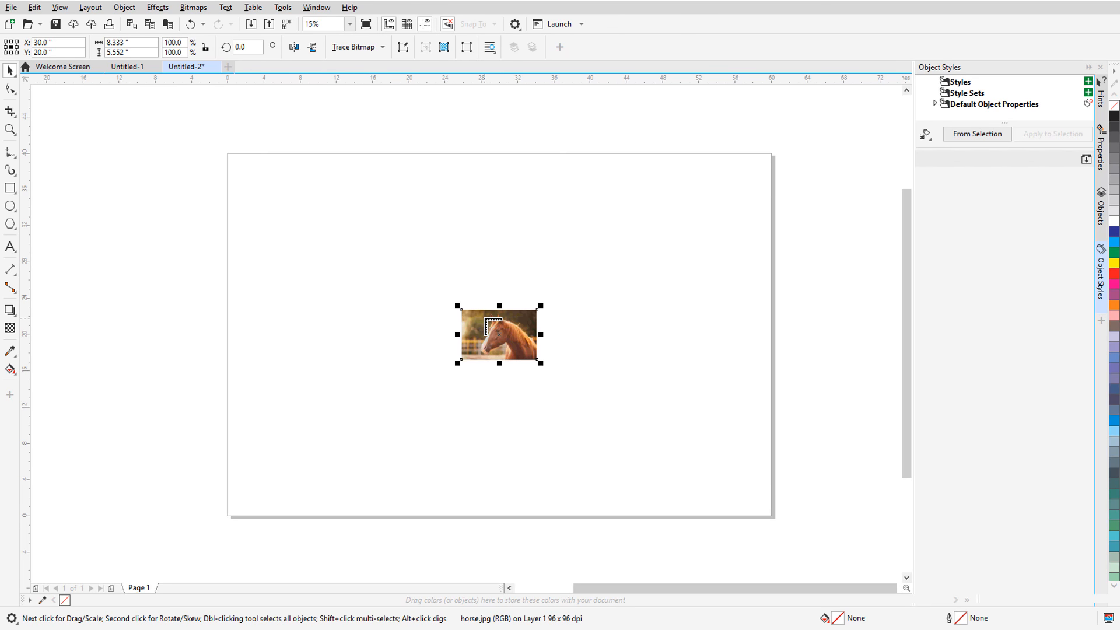
pyautogui.moveTo(490, 328)
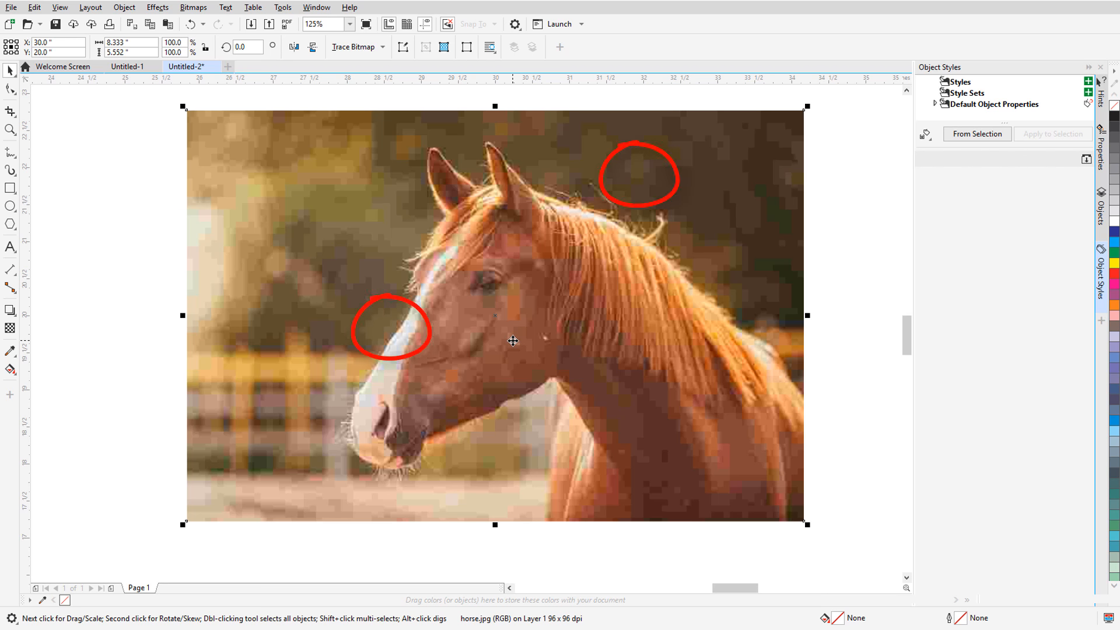
pyautogui.press('ctrl+z')
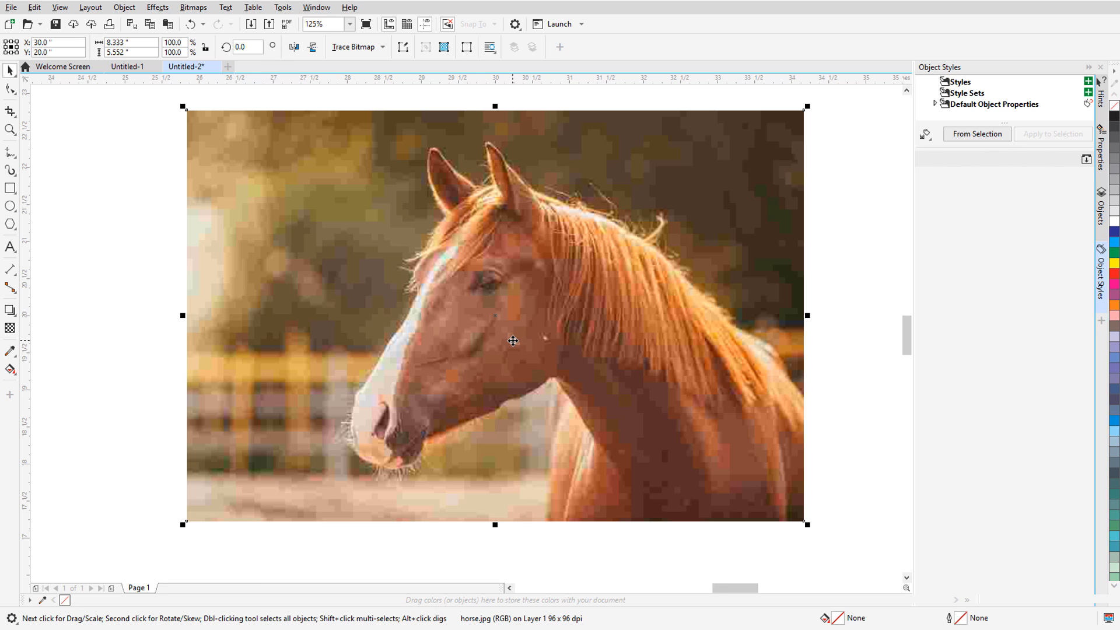
pyautogui.moveTo(296, 70)
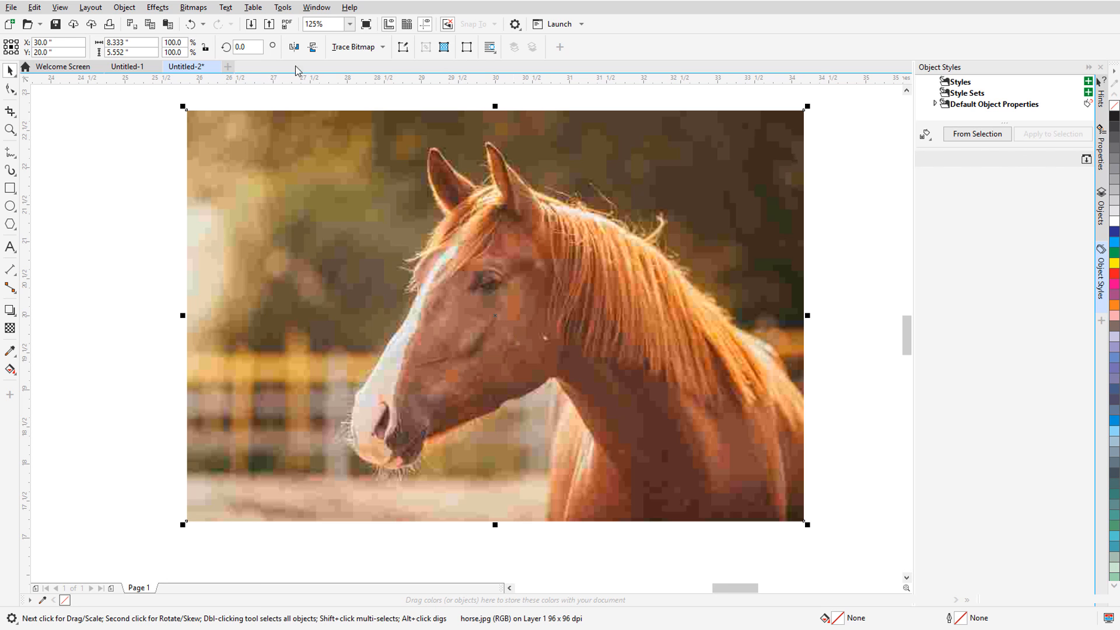
# Apply Bitmaps > Remove JPEG Artifacts to the selected horse photo
pyautogui.click(194, 7)
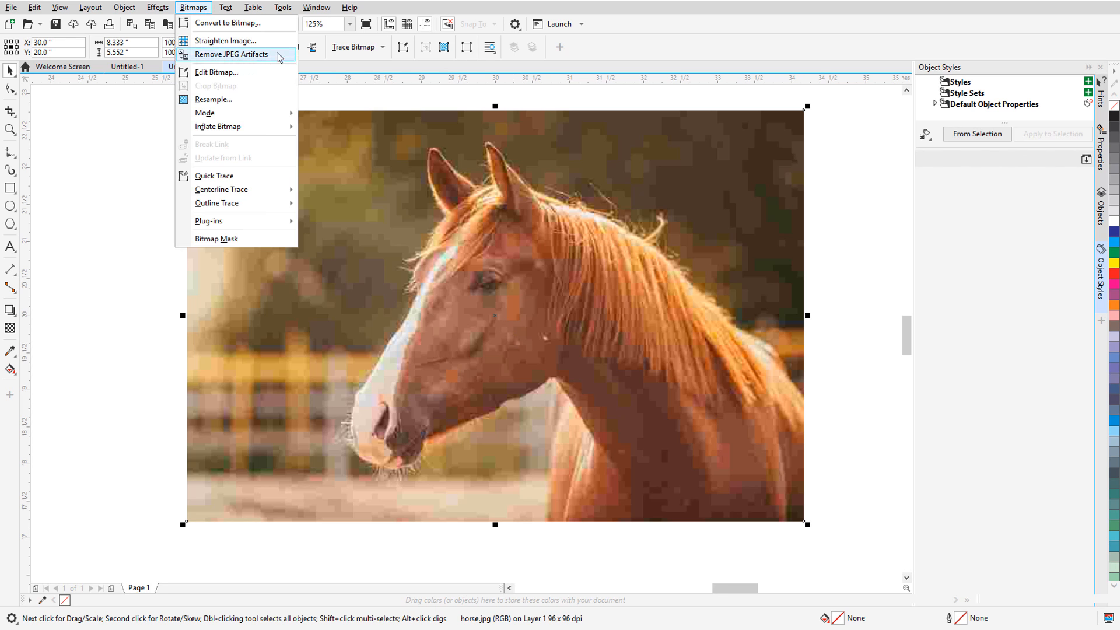
pyautogui.click(231, 54)
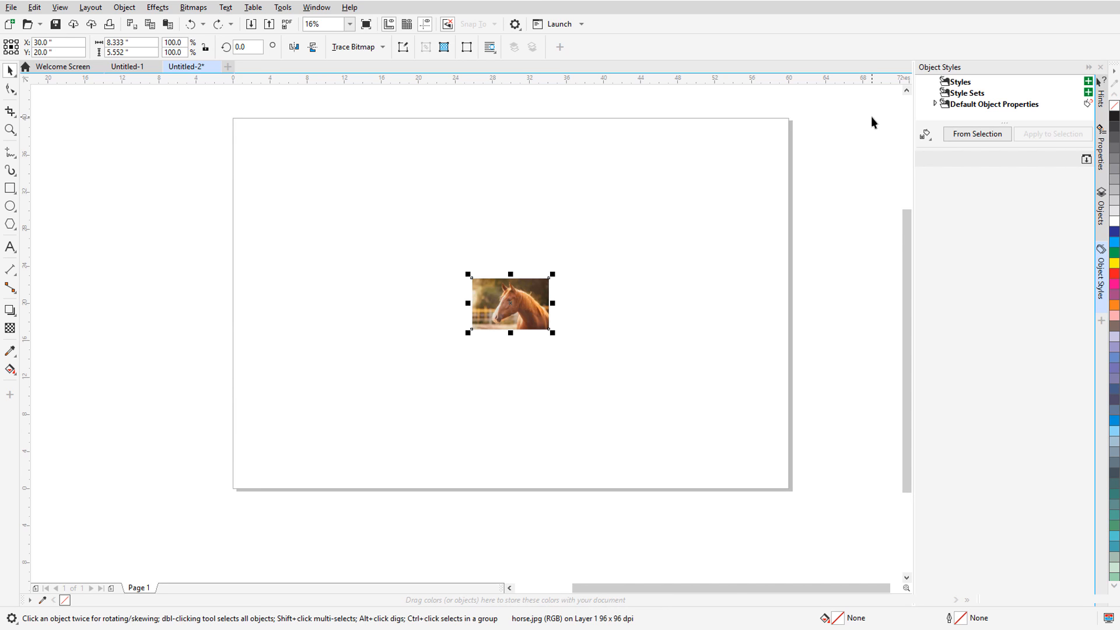
# In Resample, set the horse photo to 720% and choose Photorealistic mode
pyautogui.click(193, 7)
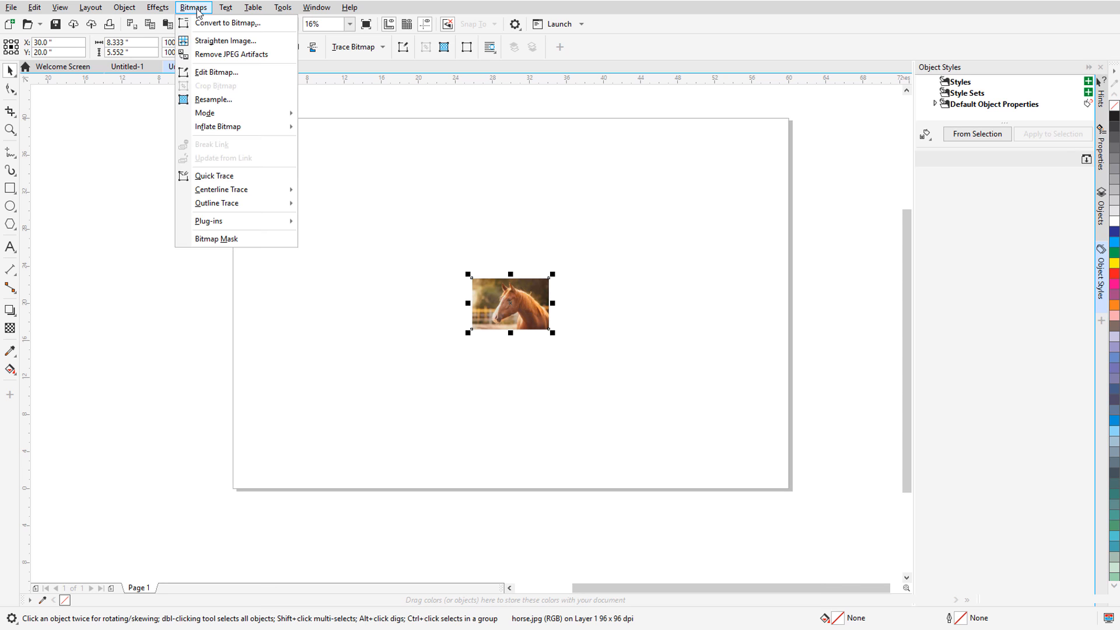
pyautogui.click(213, 98)
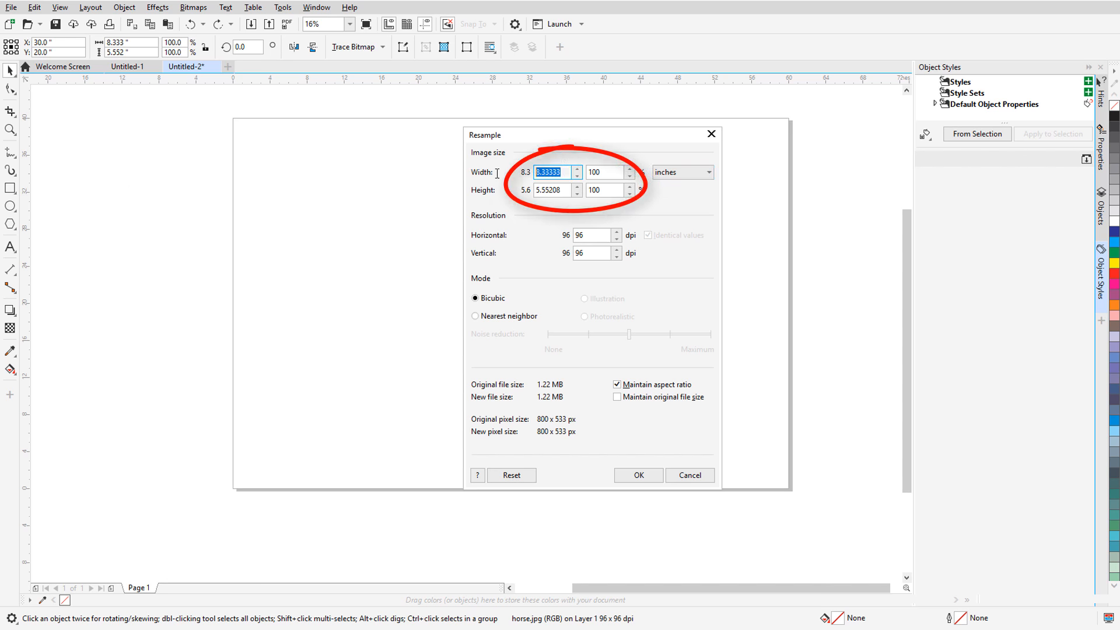
pyautogui.write('720')
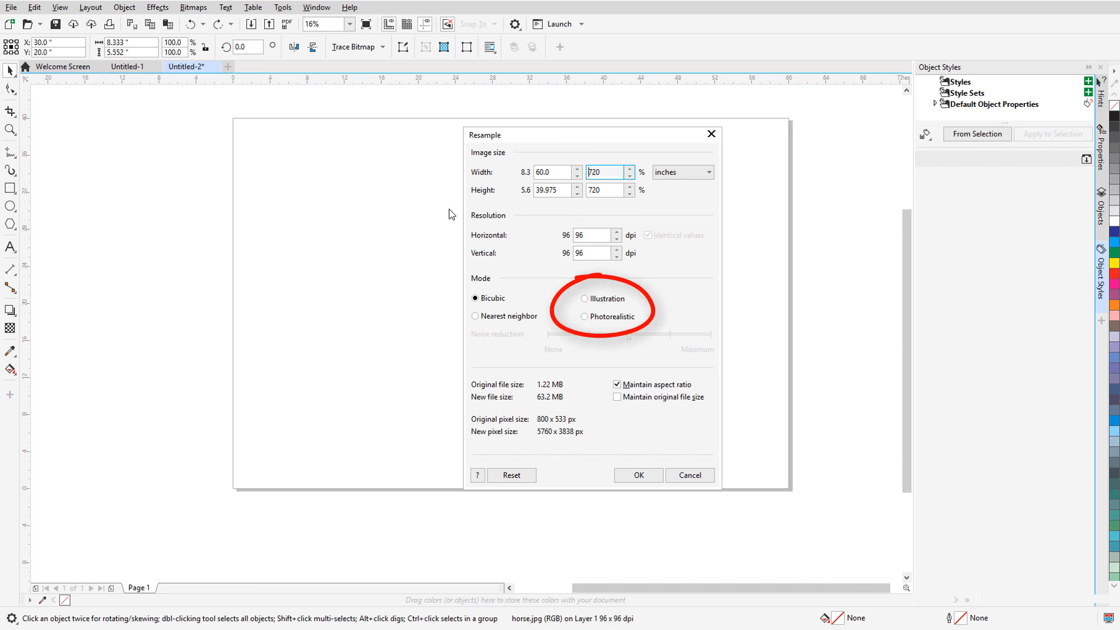
pyautogui.click(584, 316)
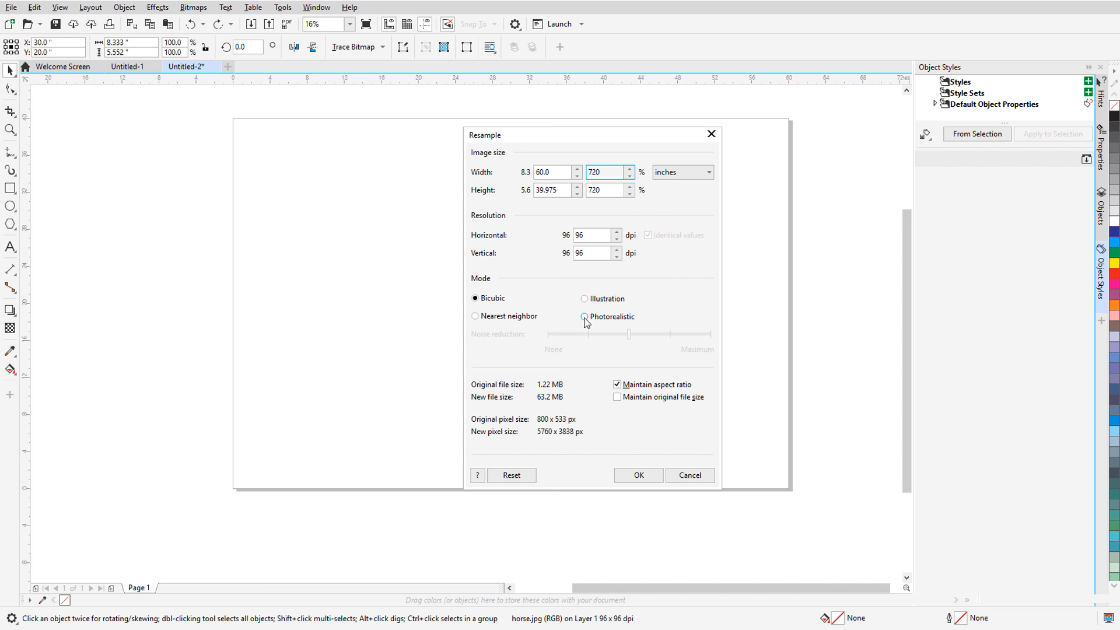
pyautogui.click(583, 316)
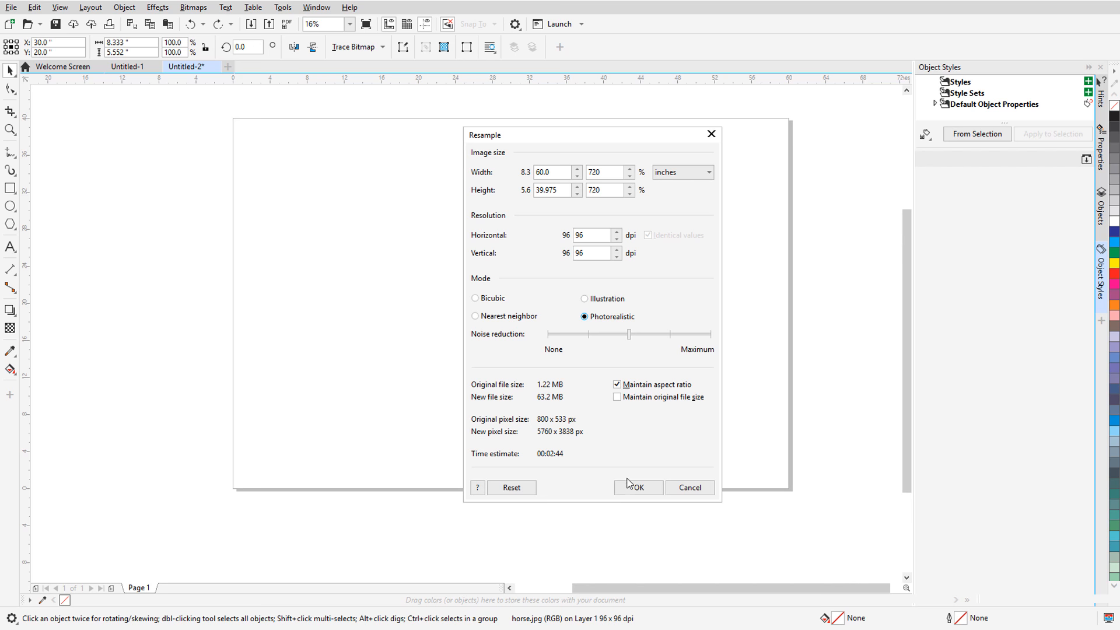
# Confirm the 720% photorealistic resample of the horse photo
pyautogui.click(635, 487)
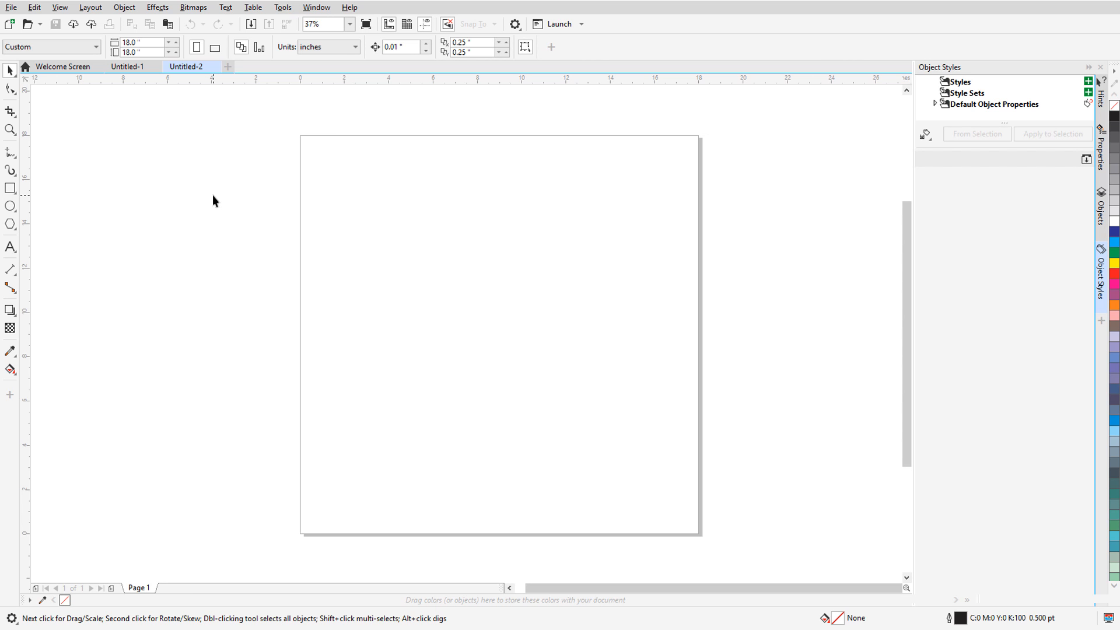
# Import box-159631_640 into the 18-inch square document
pyautogui.click(10, 7)
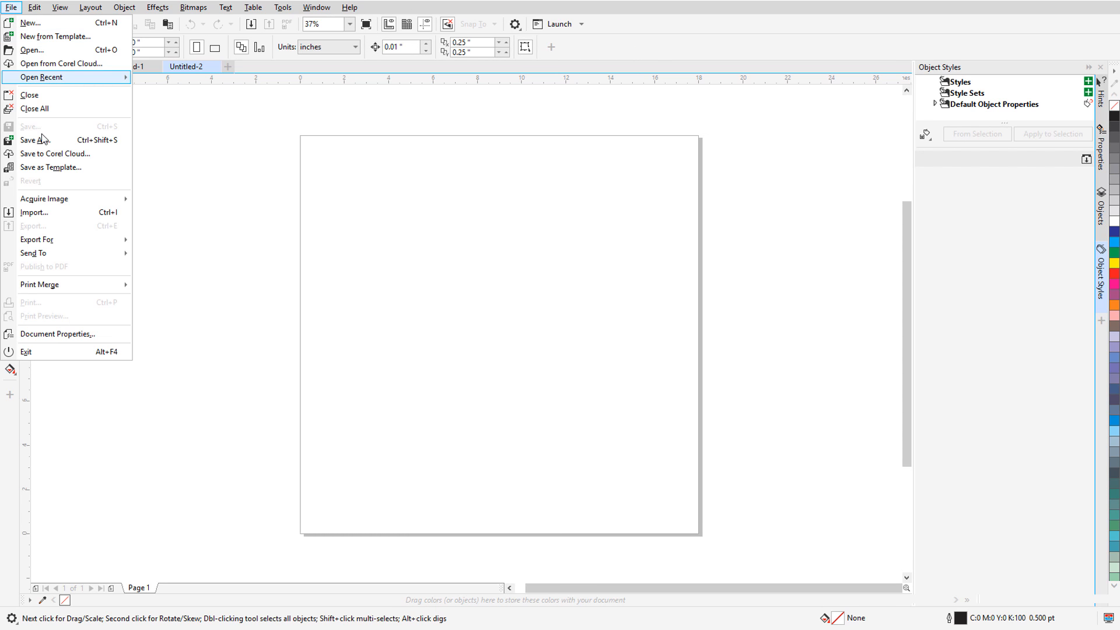
pyautogui.click(34, 212)
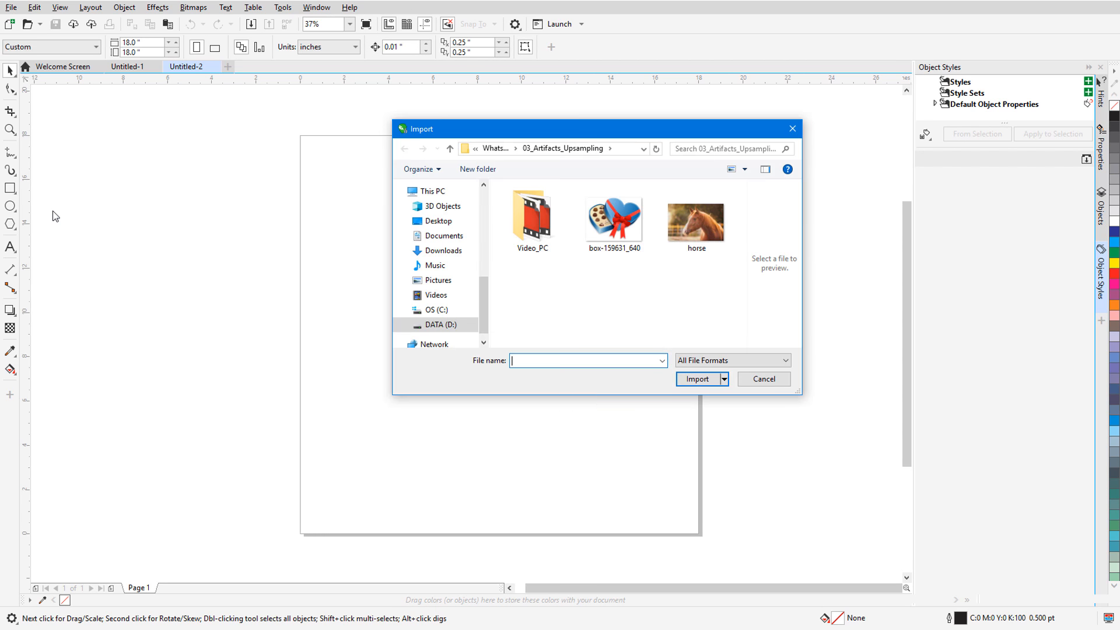
pyautogui.click(613, 217)
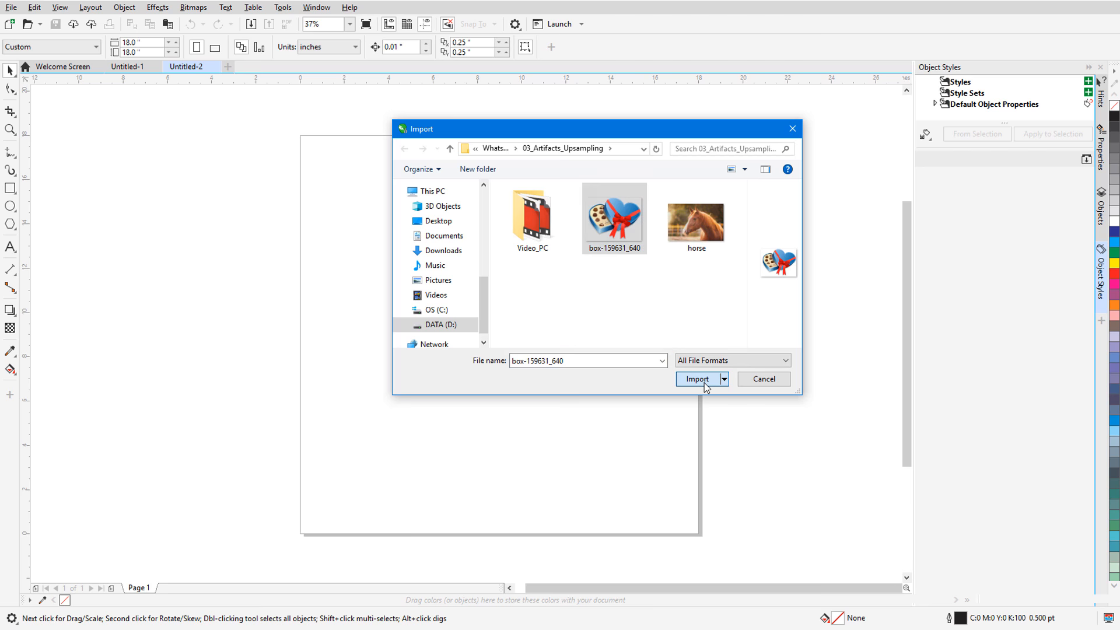
pyautogui.click(697, 378)
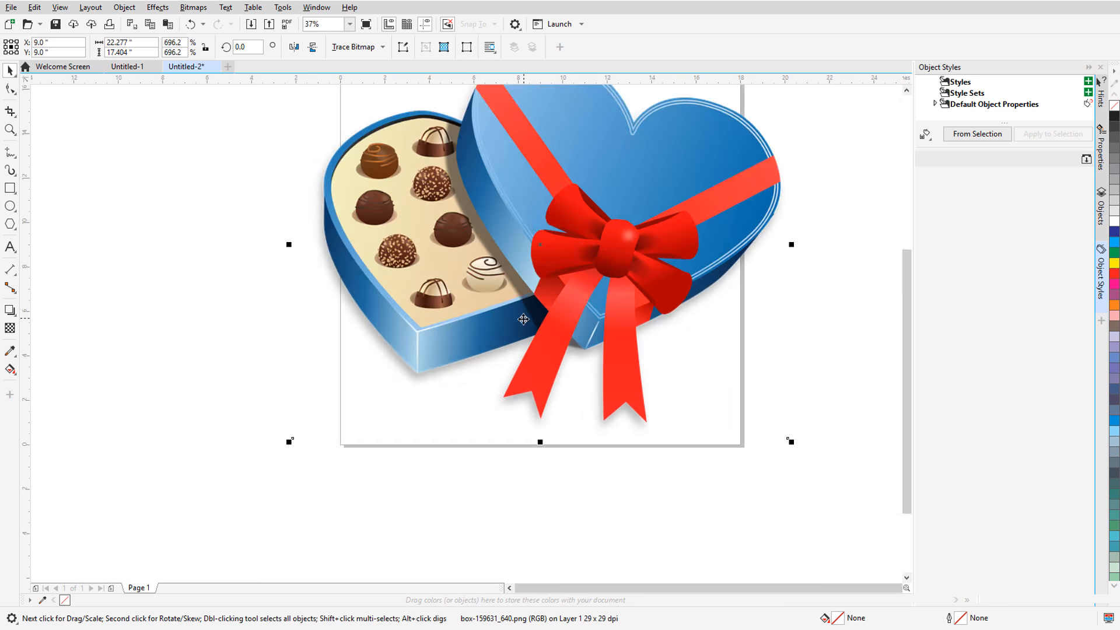
# Resample the heart box image to 563% in Illustration mode and start it
pyautogui.click(194, 7)
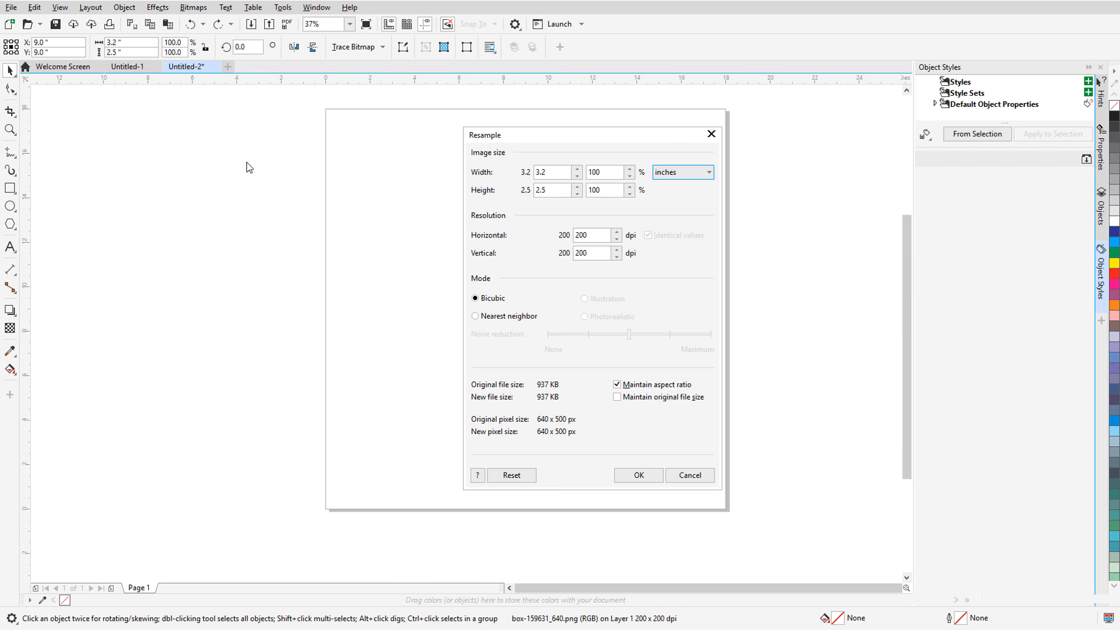
pyautogui.write('563')
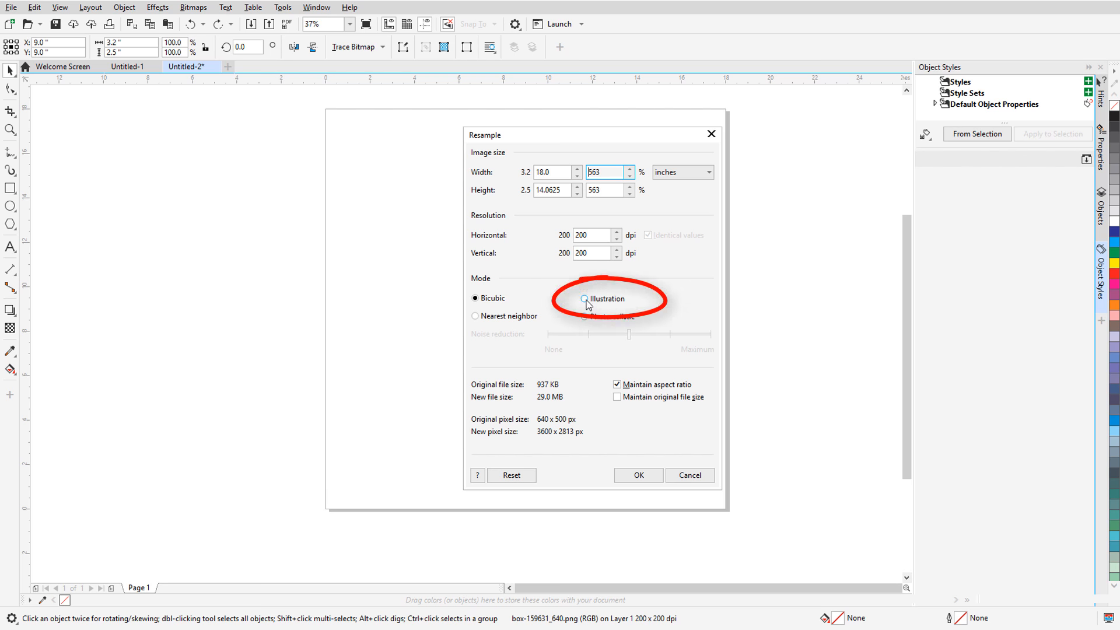
pyautogui.click(637, 474)
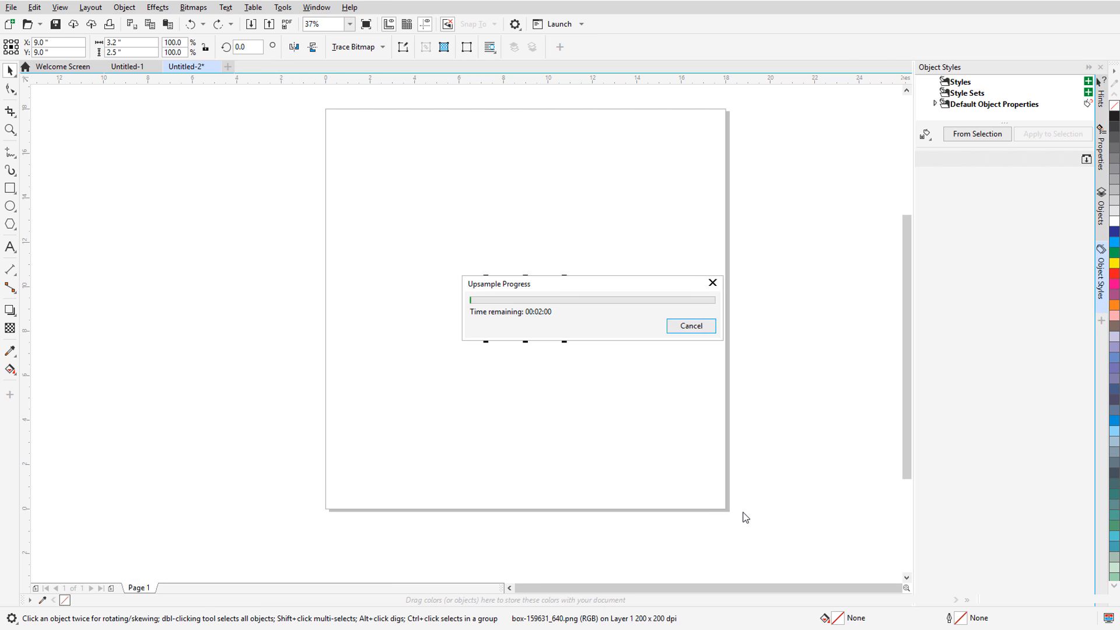